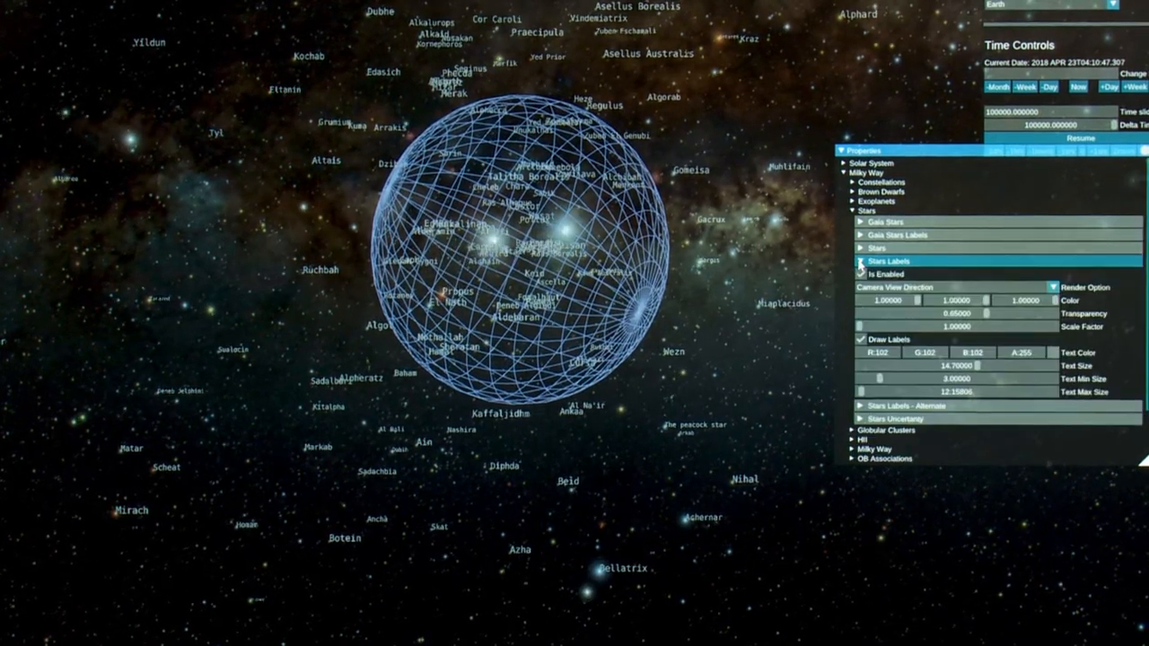
Step: Disable the Stars Labels layer, collapse the Stars group, and expand Open Clusters
left_click(860, 274)
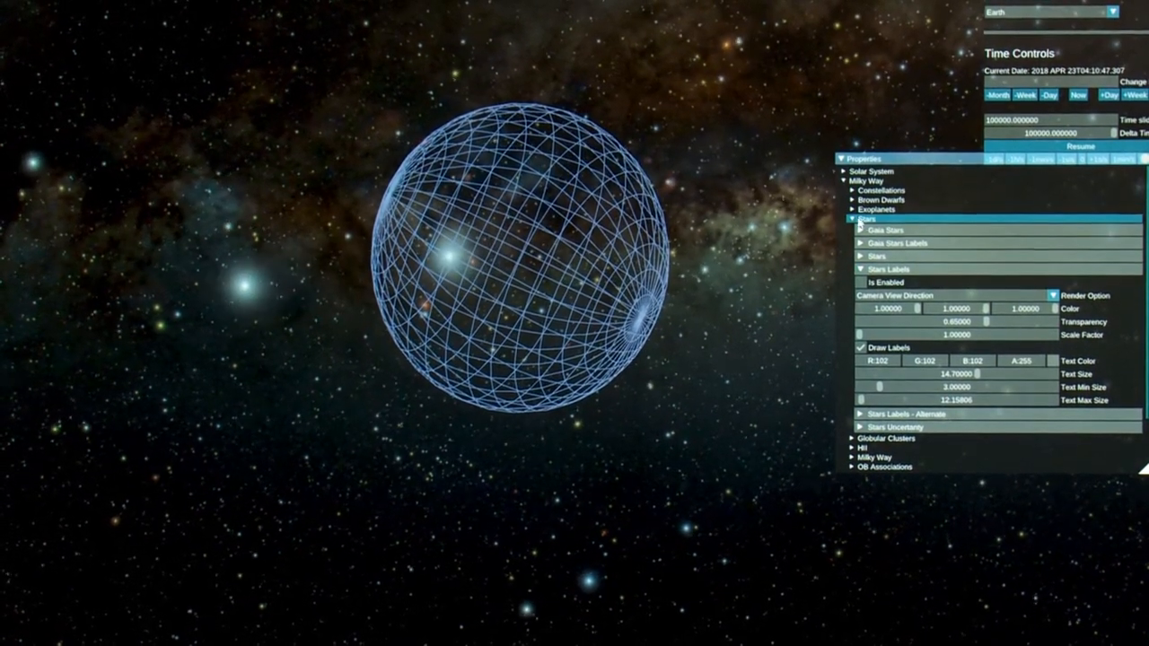
left_click(842, 218)
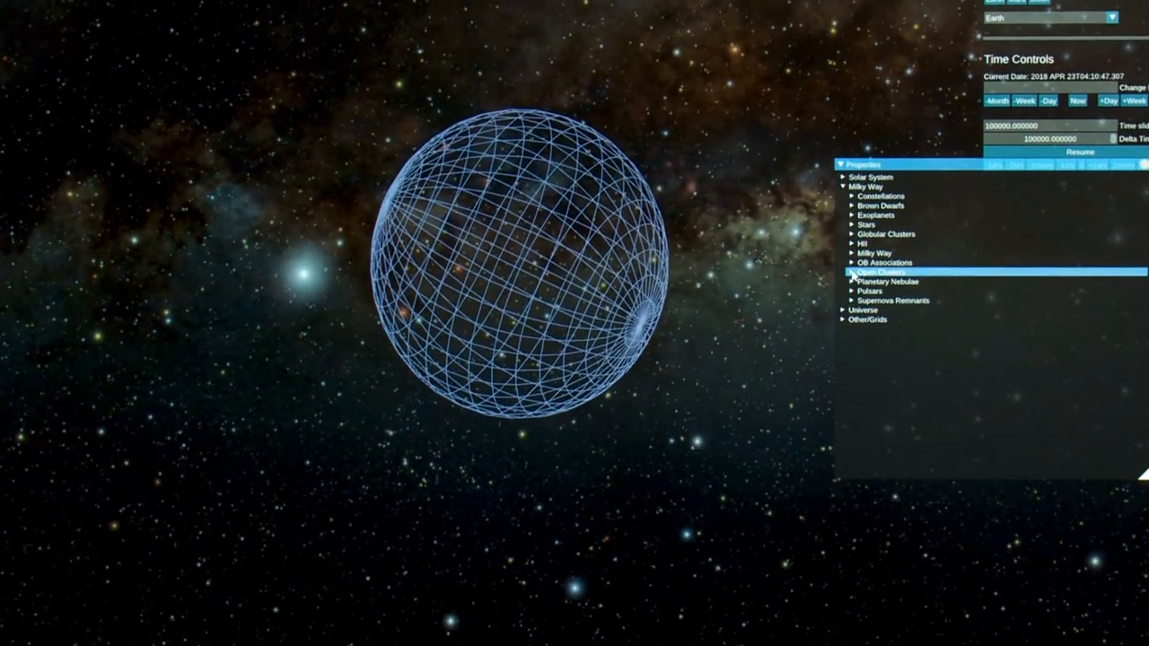
left_click(850, 272)
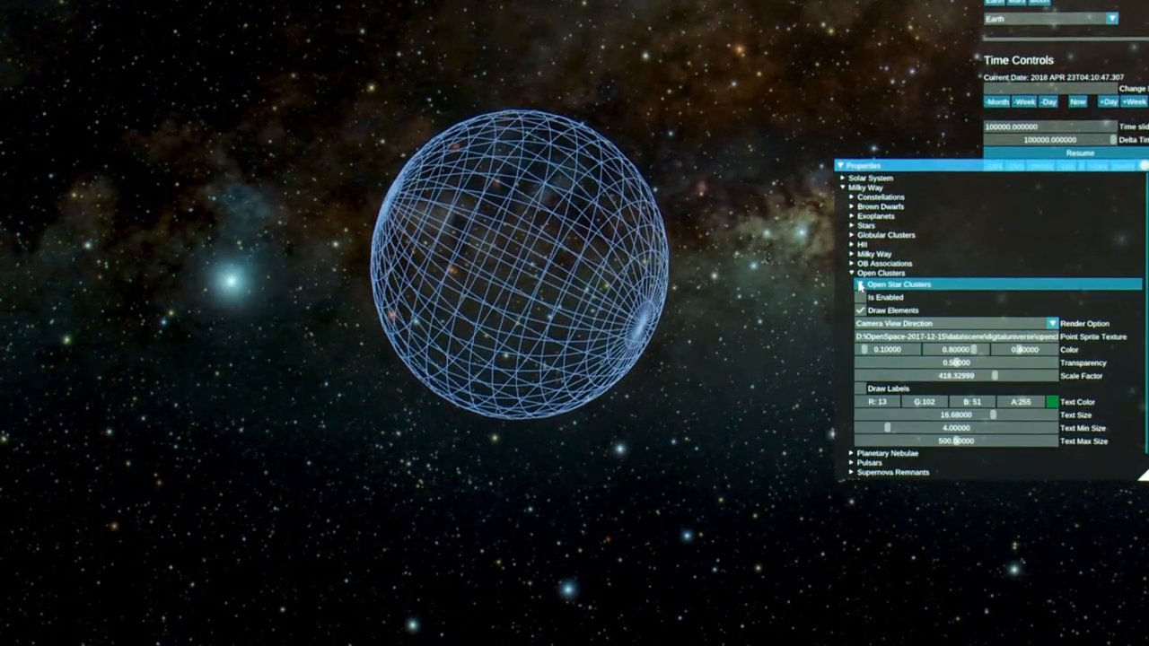